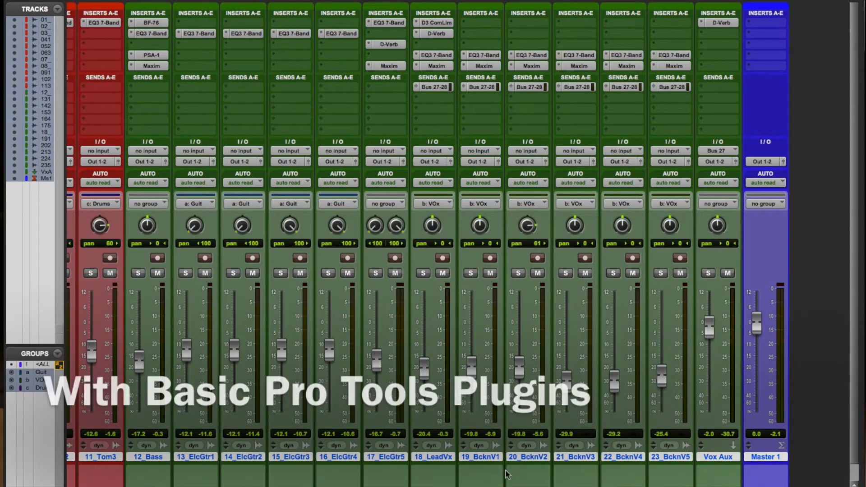
- Insert the EQ3 7-Band equaliser into Master 1 insert slot A
scroll(left, 3)
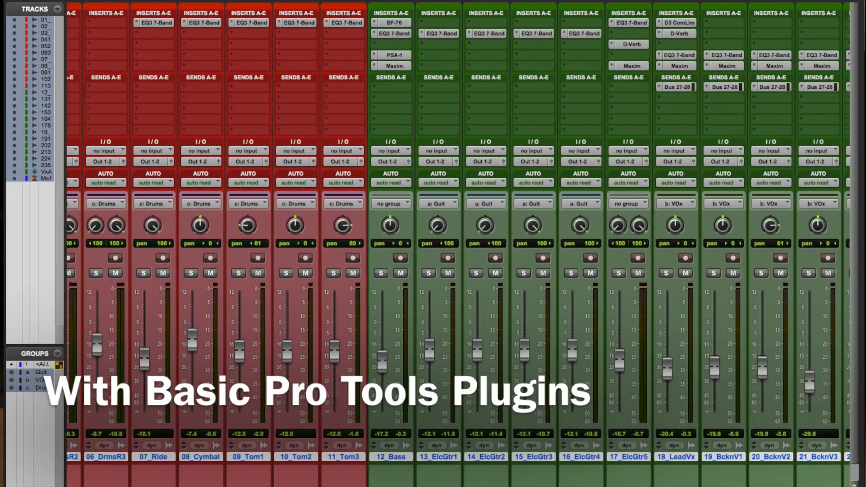
scroll(left, 3)
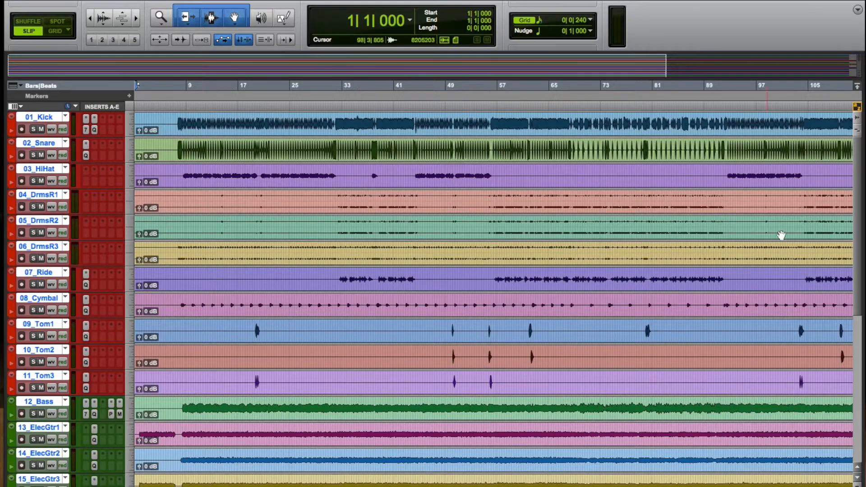
scroll(down, 3)
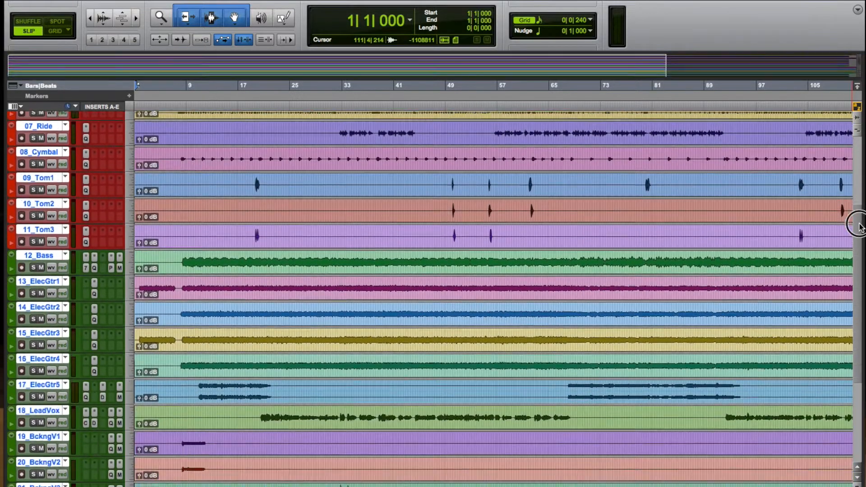
scroll(down, 3)
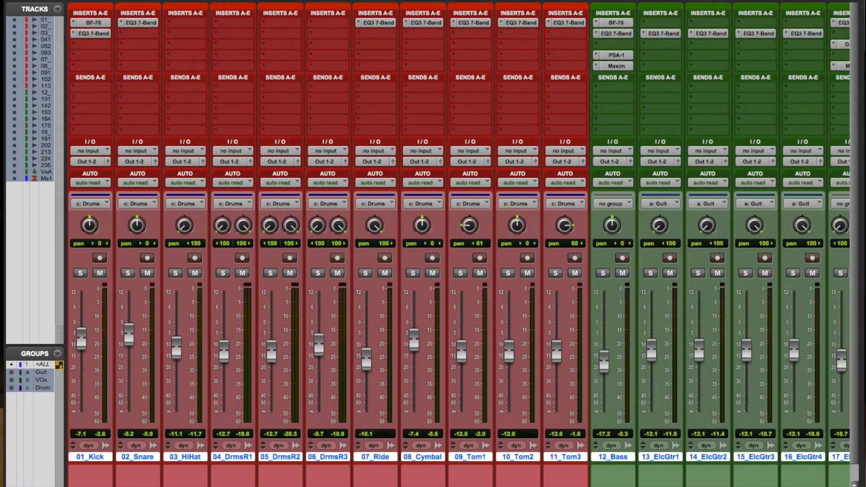
scroll(right, 3)
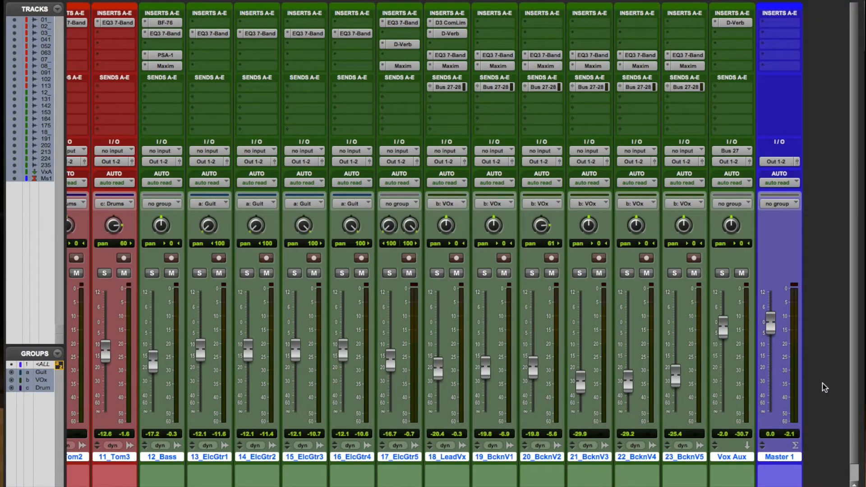
scroll(left, 3)
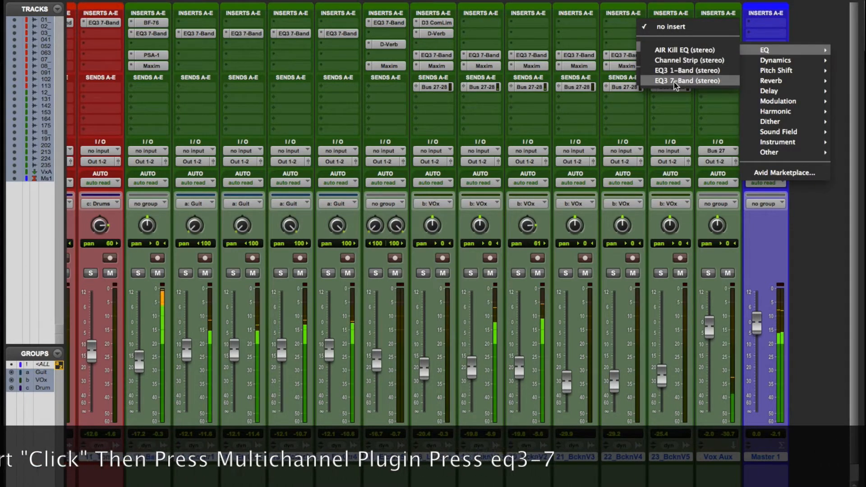
click(689, 81)
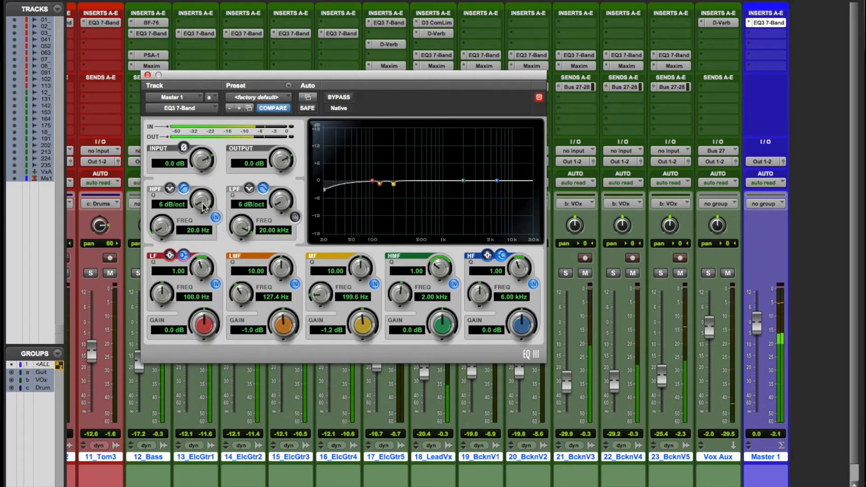
- Raise the high-pass cutoff toward 40.4 Hz, then A/B the EQ with Bypass and leave it active
drag(201, 201, 201, 188)
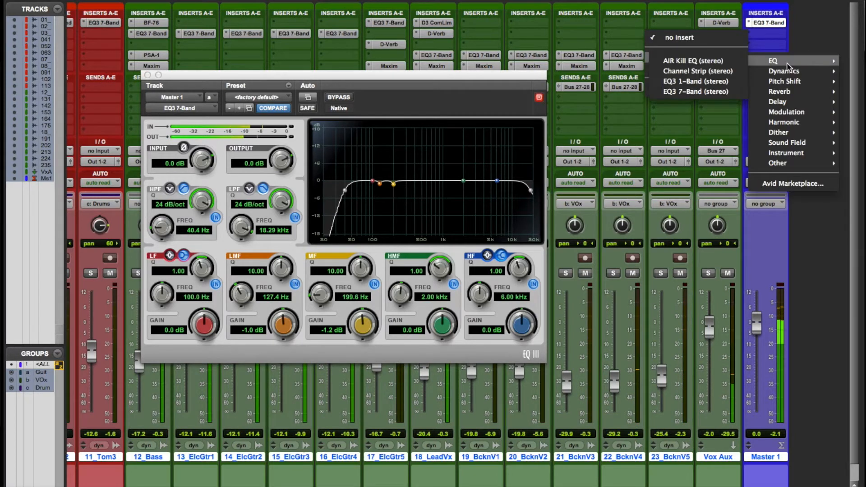
click(766, 22)
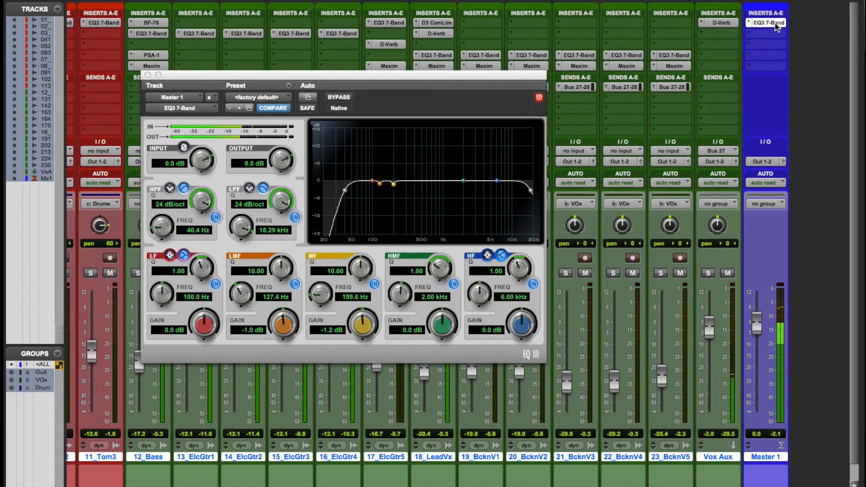
click(338, 97)
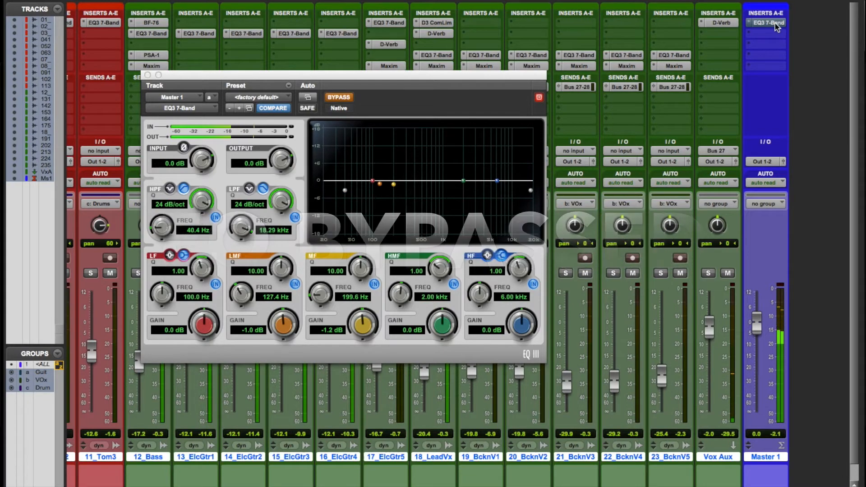
click(338, 98)
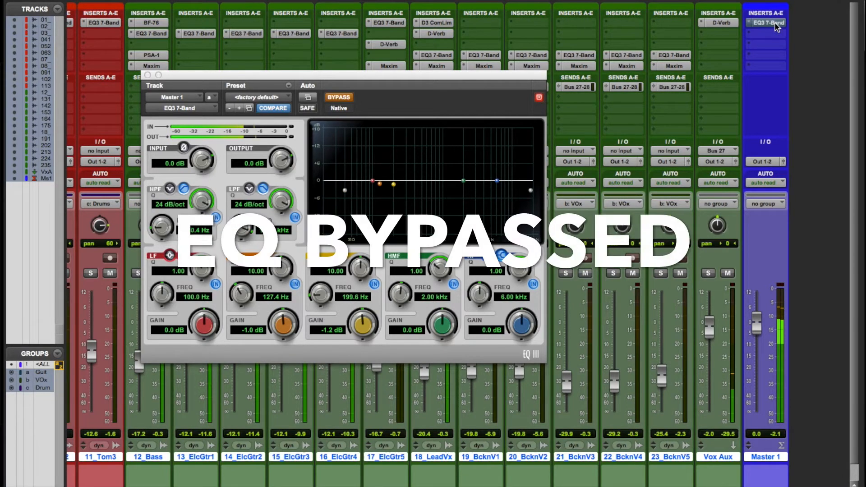
click(338, 97)
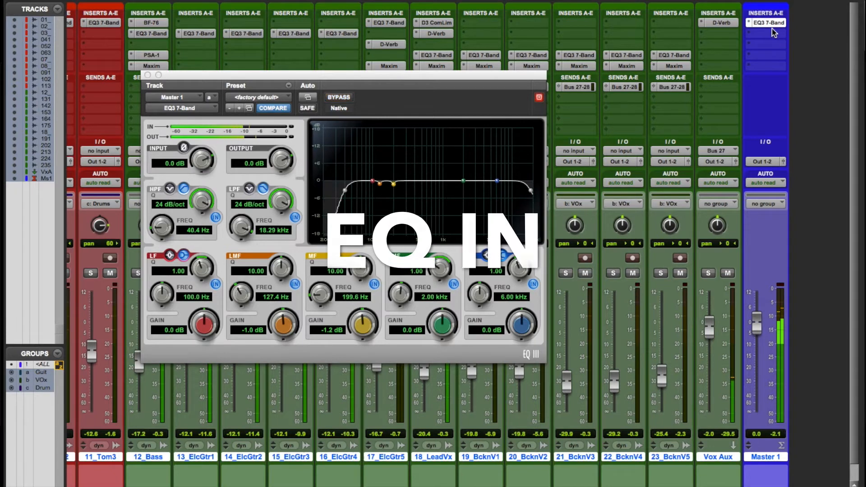
- Insert the BF-76 compressor into Master 1 insert slot B after the EQ
click(766, 33)
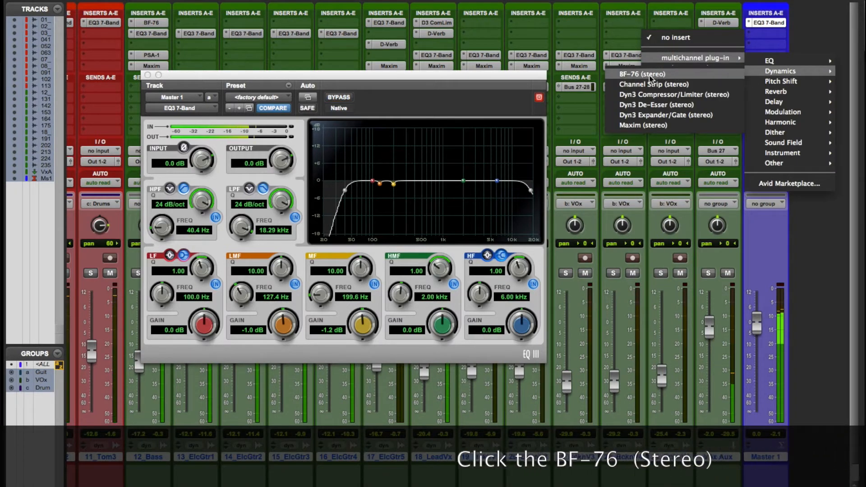
click(641, 73)
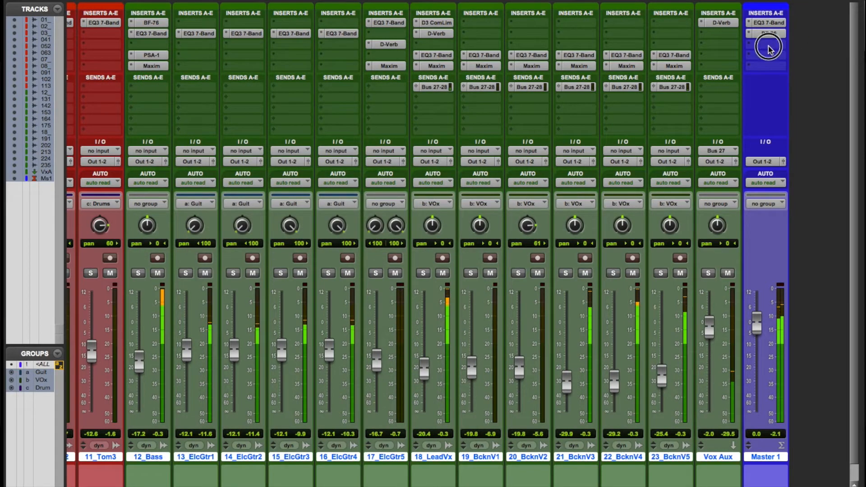
- Insert the Maxim limiter into Master 1 insert slot C after BF-76
click(770, 46)
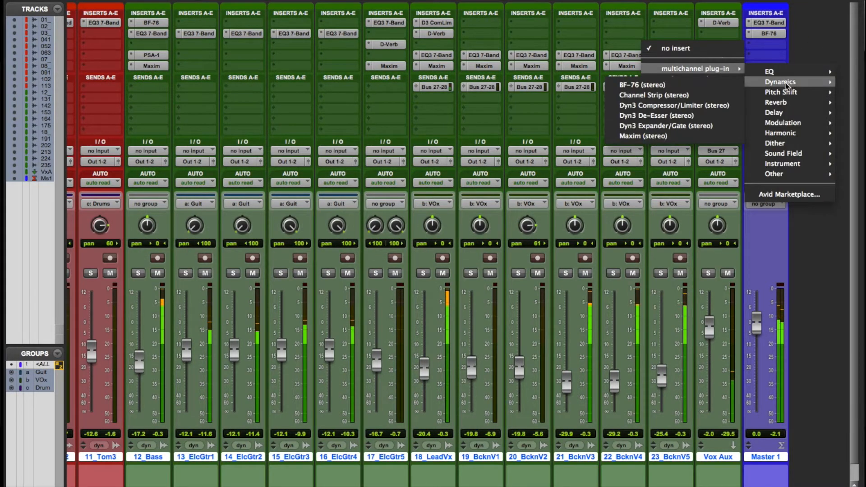
mouse_move(641, 136)
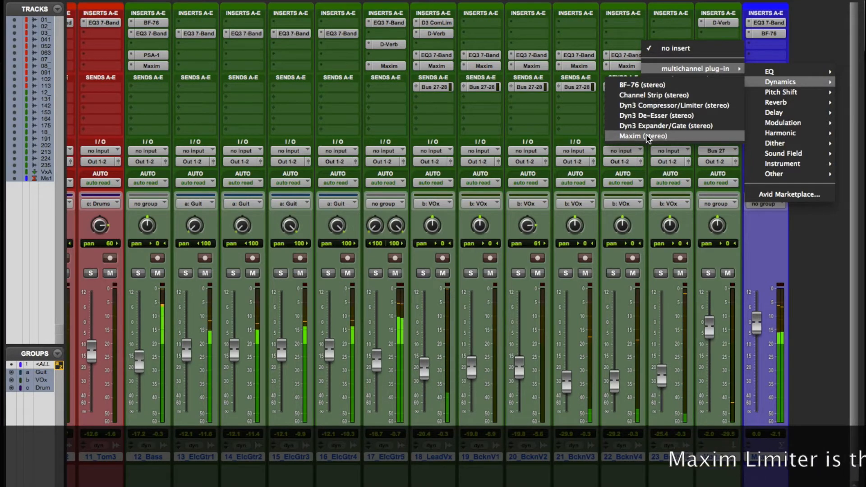
click(640, 136)
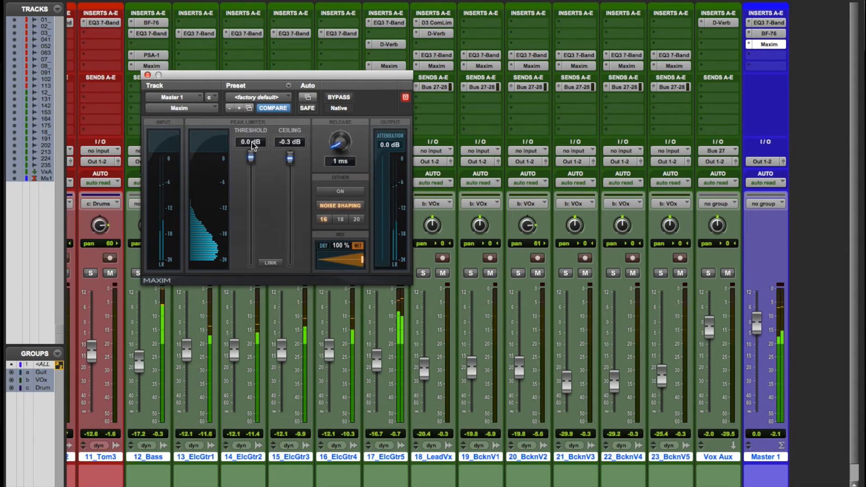
- Pull the Maxim threshold down through -3, -5 and -6 dB to settle around -7 dB
drag(250, 157, 252, 160)
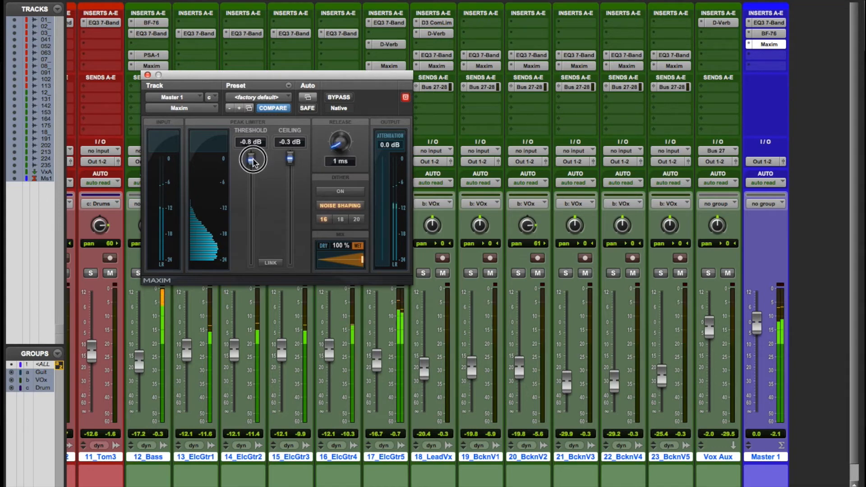
drag(253, 157, 255, 169)
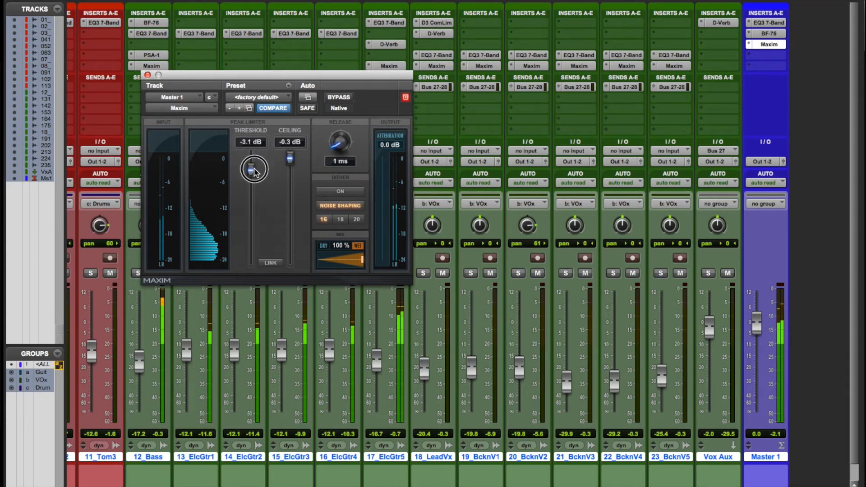
drag(252, 169, 253, 177)
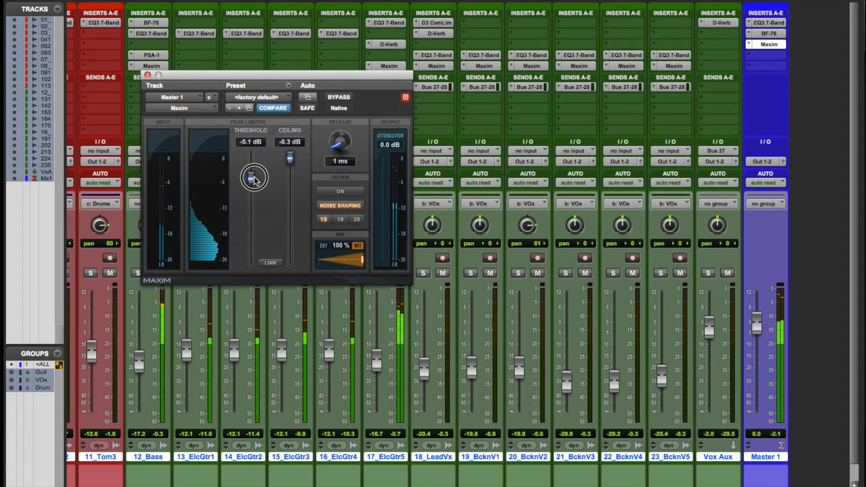
drag(252, 177, 252, 184)
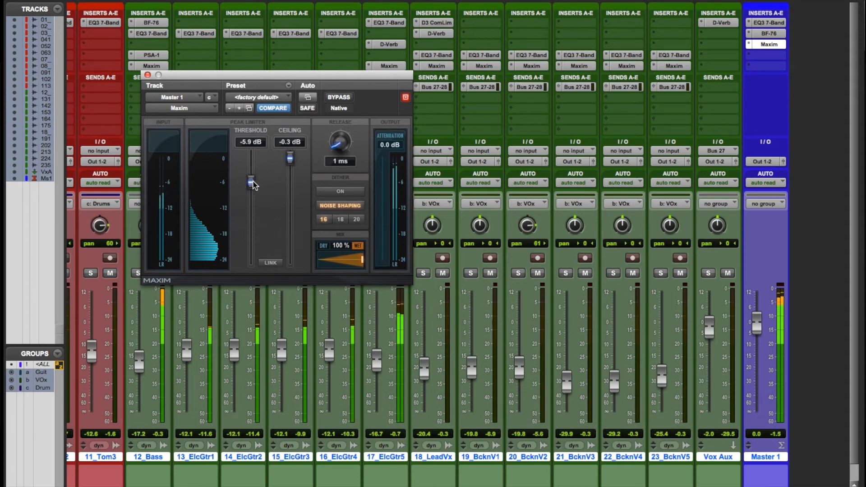
mouse_move(250, 183)
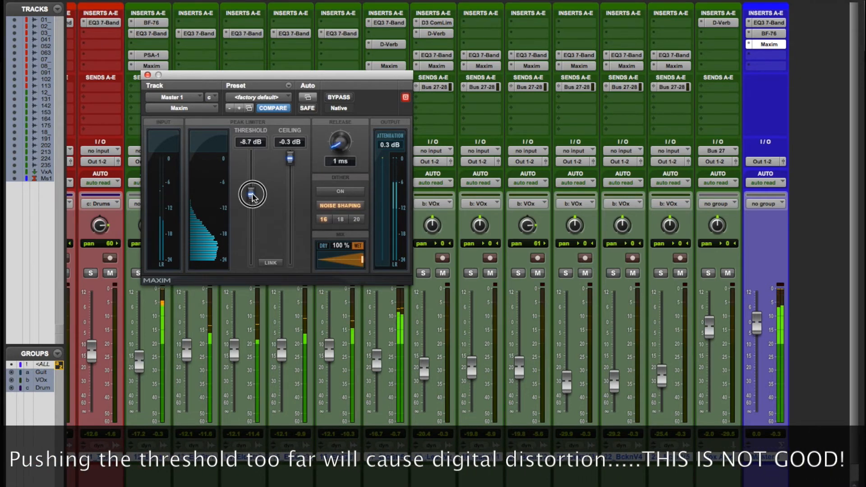
drag(253, 195, 253, 187)
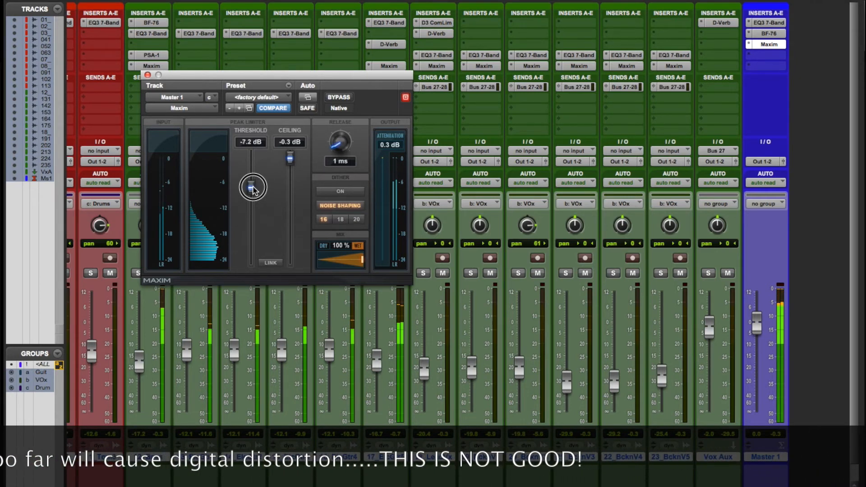
drag(252, 189, 253, 182)
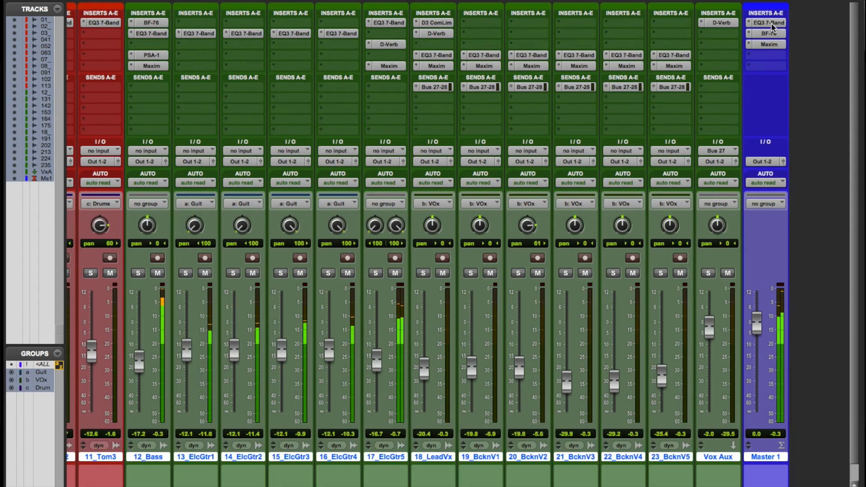
- Reopen Maxim and set its threshold to exactly -7.0 dB
click(766, 22)
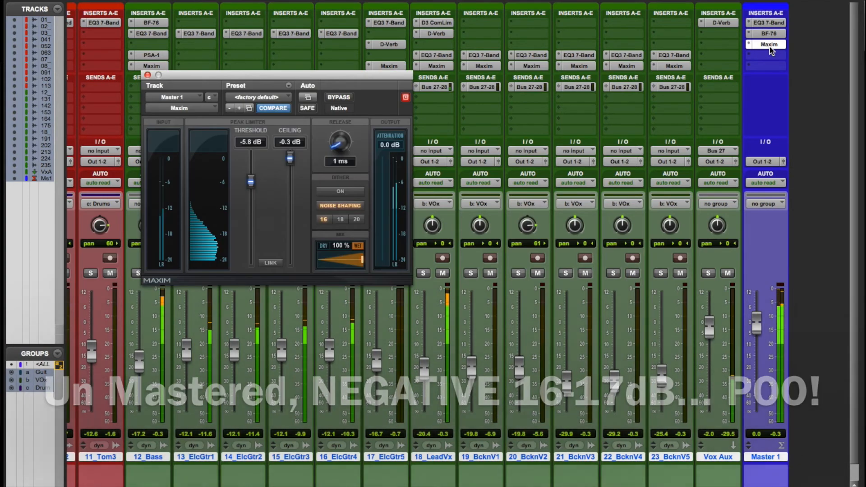
drag(249, 180, 250, 187)
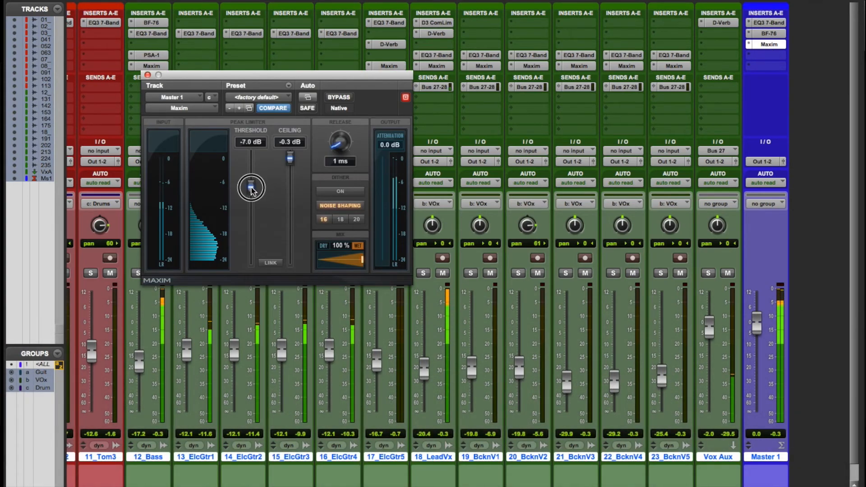
drag(251, 186, 251, 193)
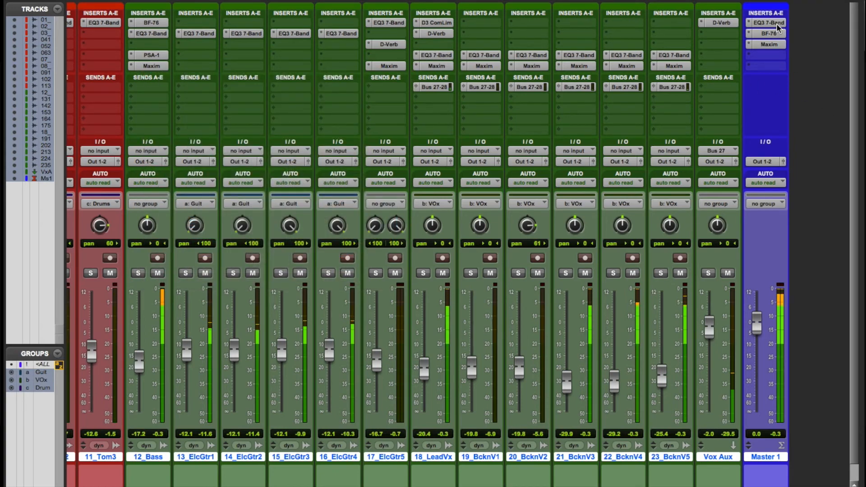
mouse_move(777, 24)
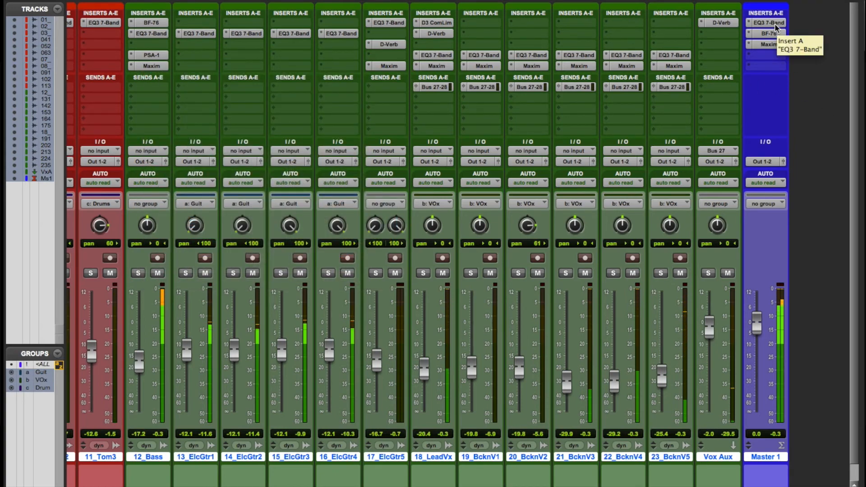